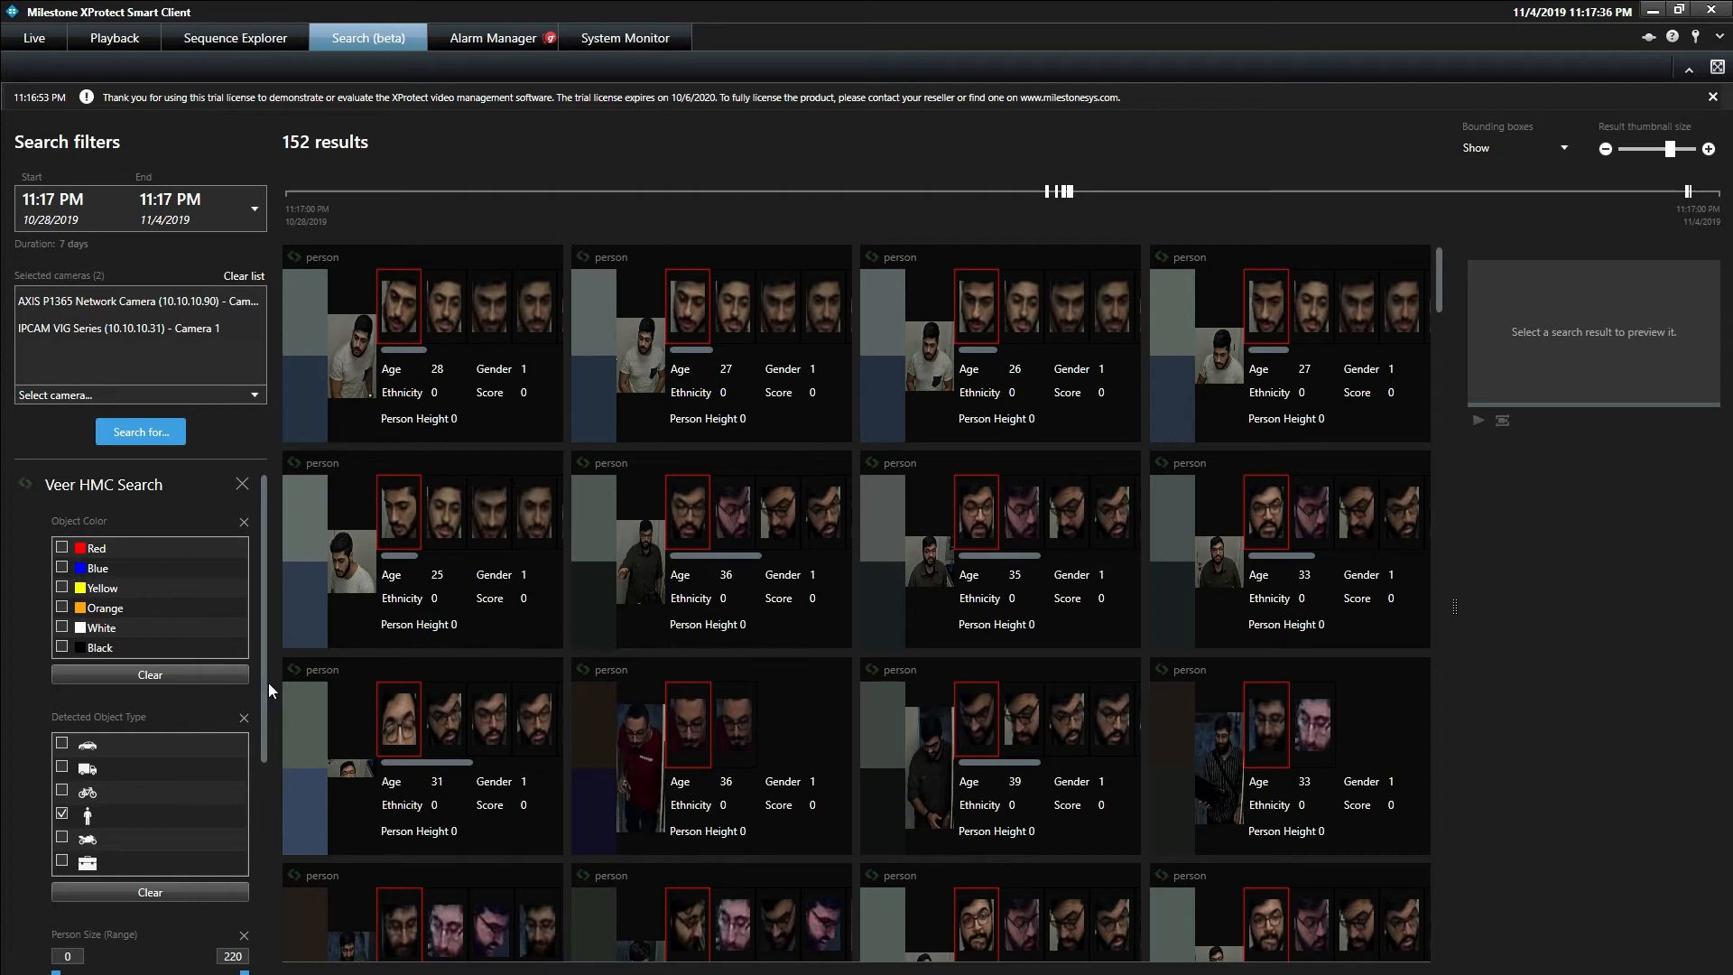
scroll(down, 3)
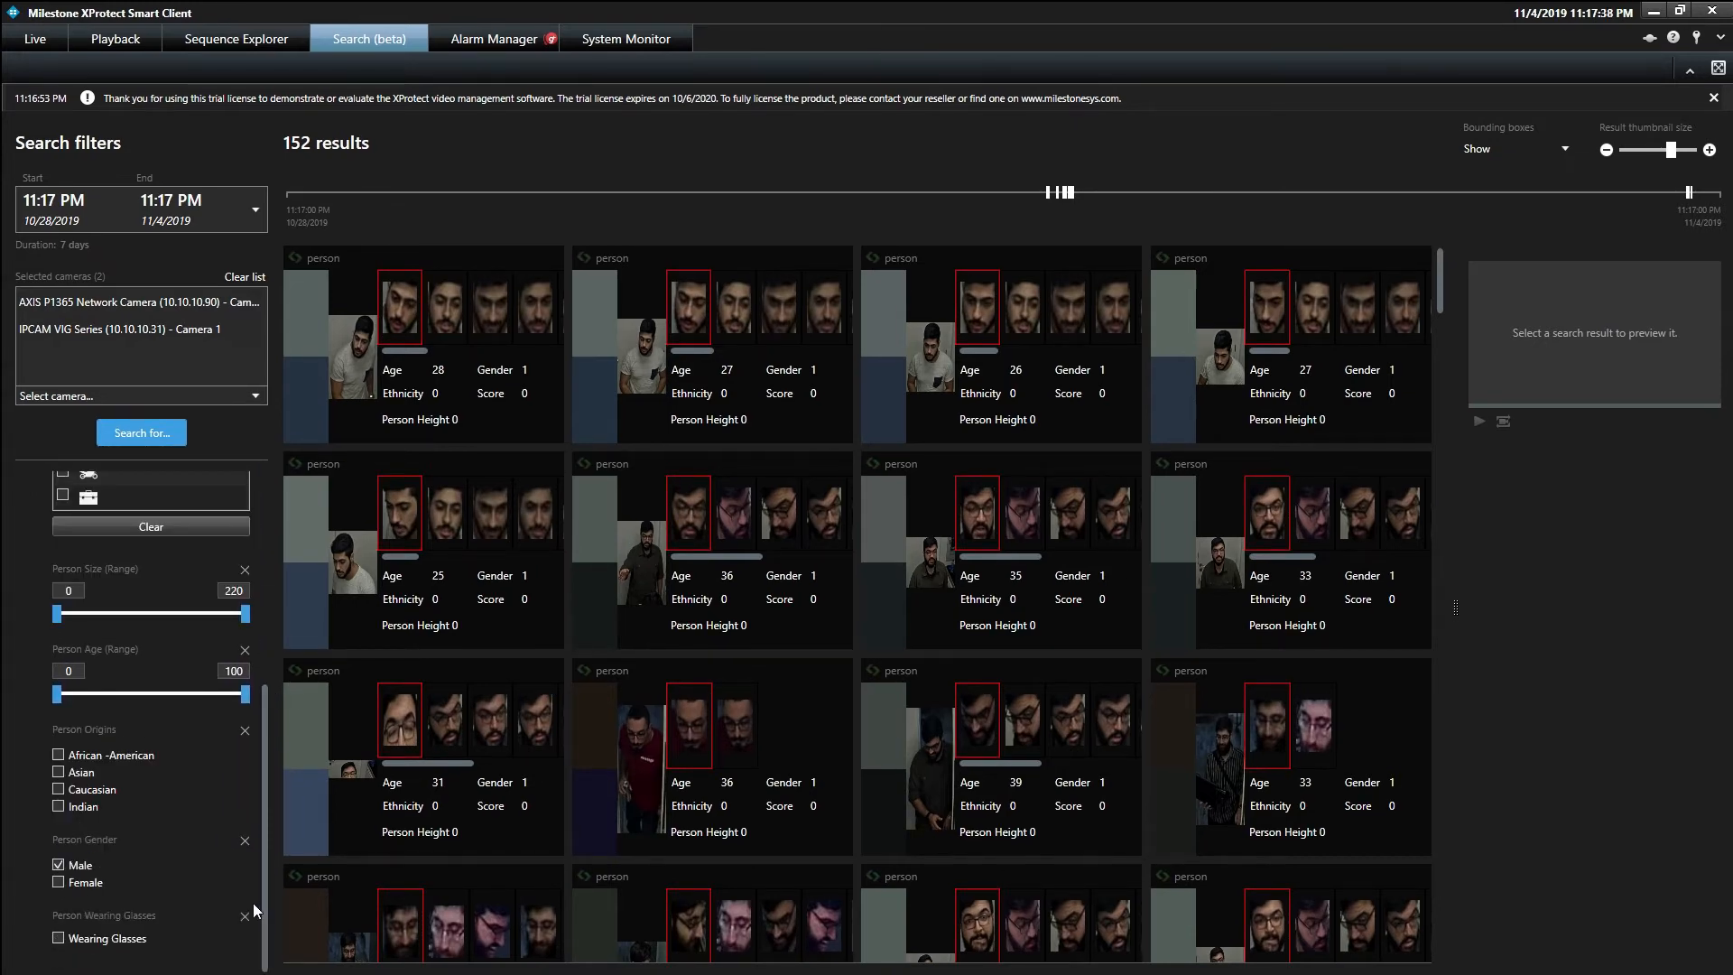